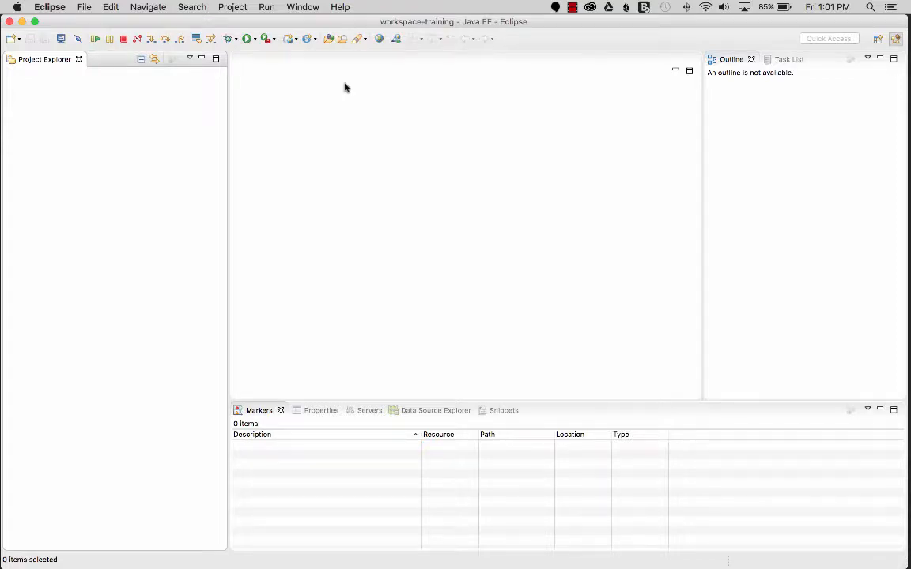
mouse_move(342, 57)
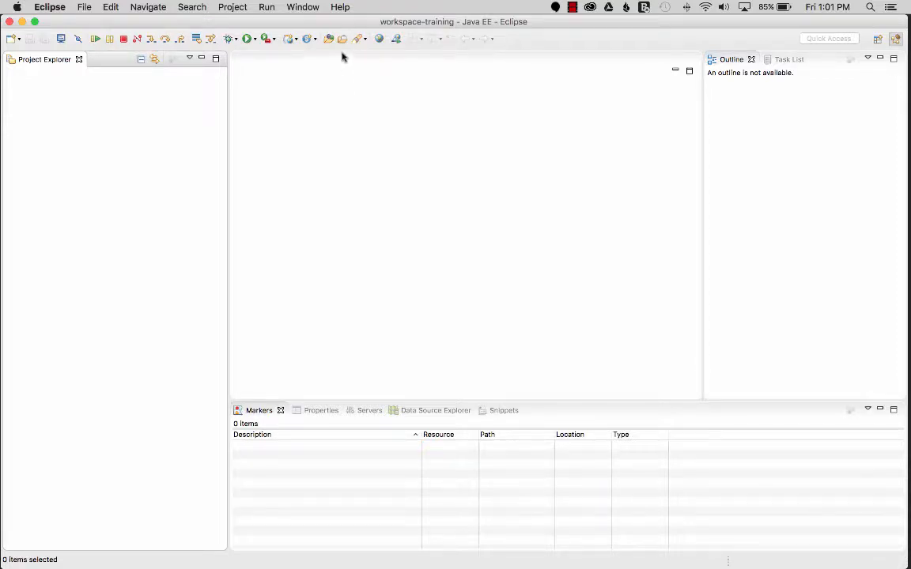
mouse_move(387, 190)
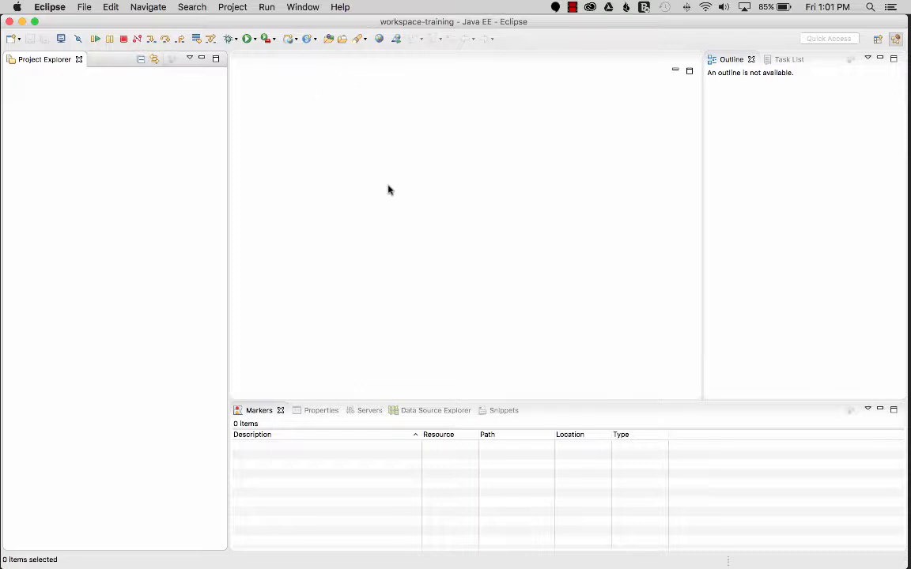
Open the Eclipse Marketplace dialog from the Help menu
left_click(340, 6)
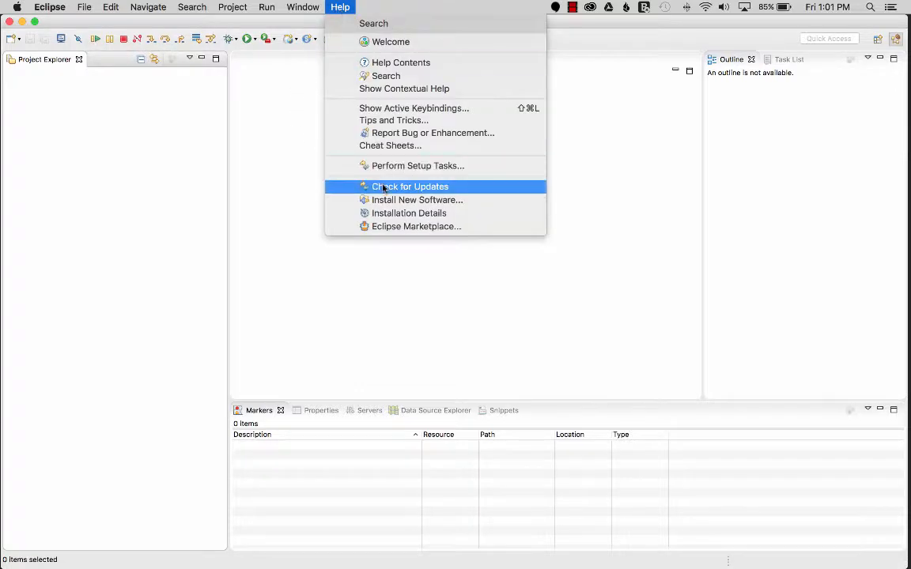
mouse_move(417, 199)
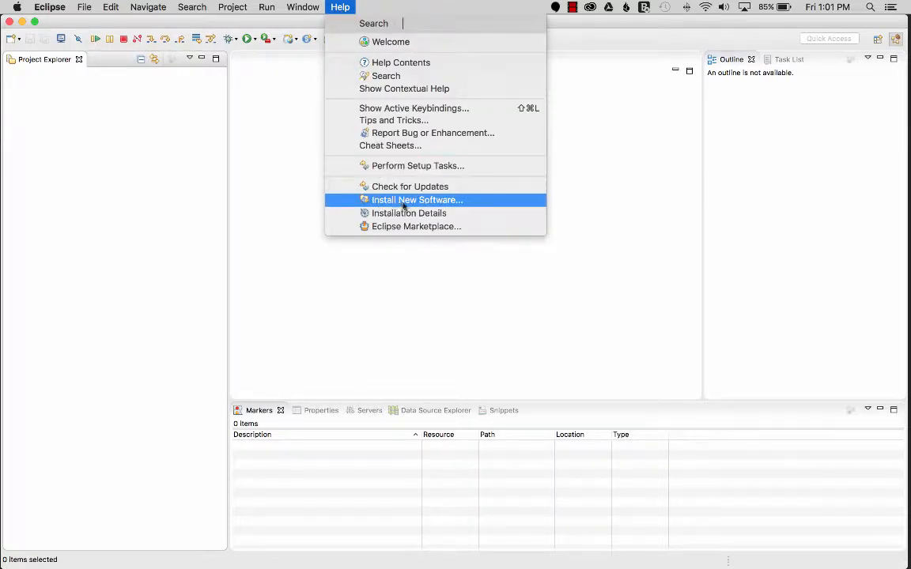
mouse_move(416, 226)
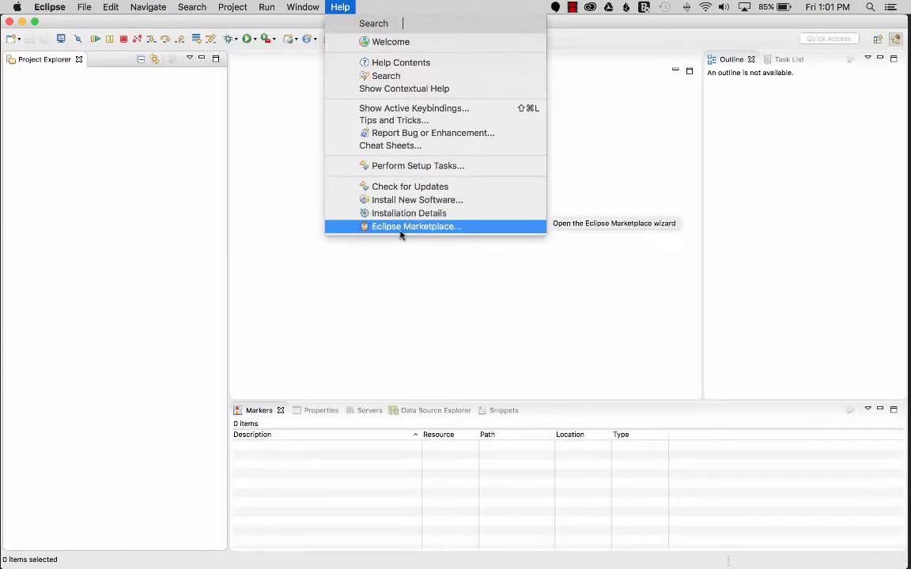
left_click(416, 226)
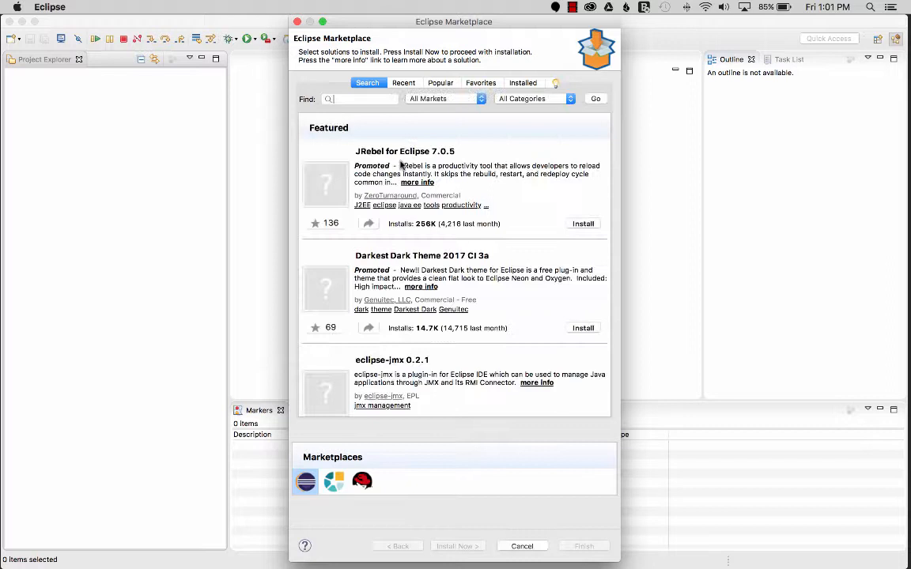
Search the Marketplace for 'gwt' to list GWT Eclipse Plugin 3.0.0
left_click(360, 98)
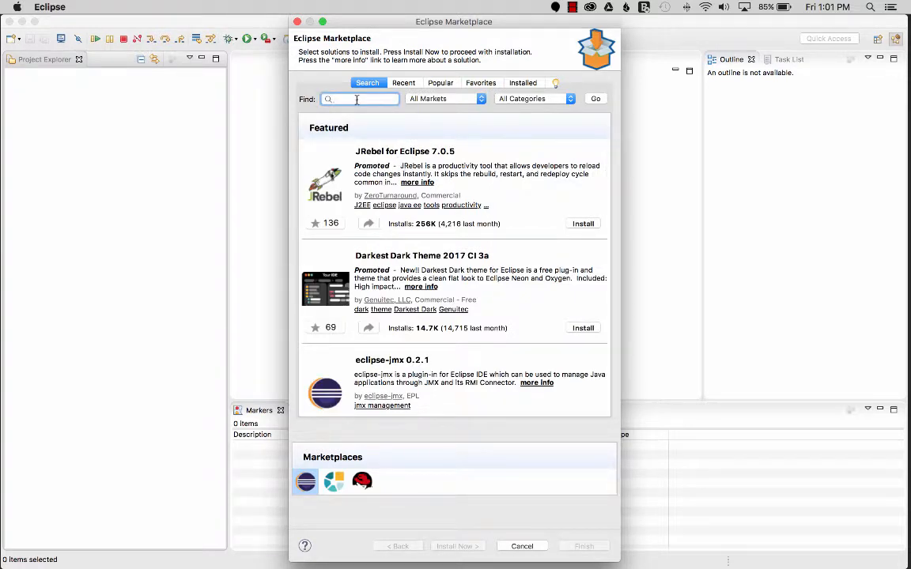
type("gwt")
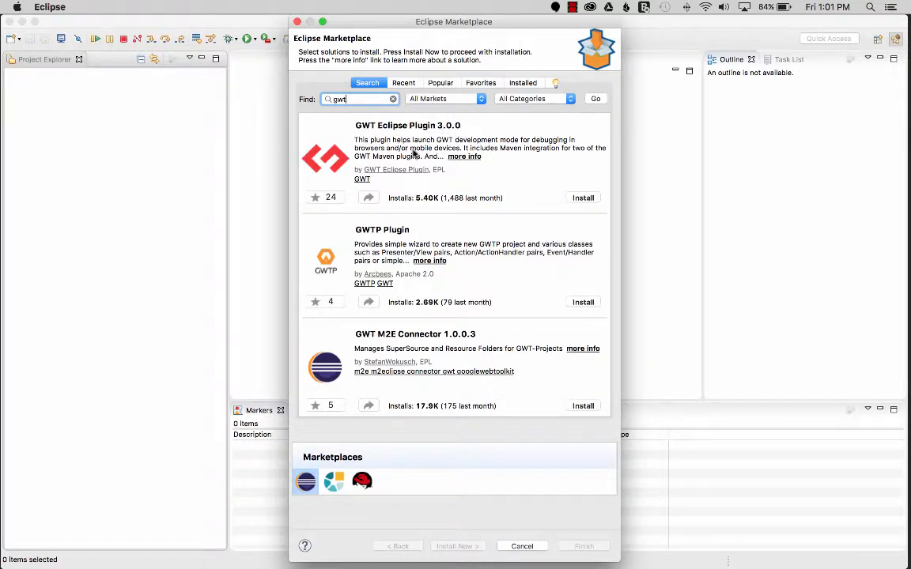
mouse_move(429, 145)
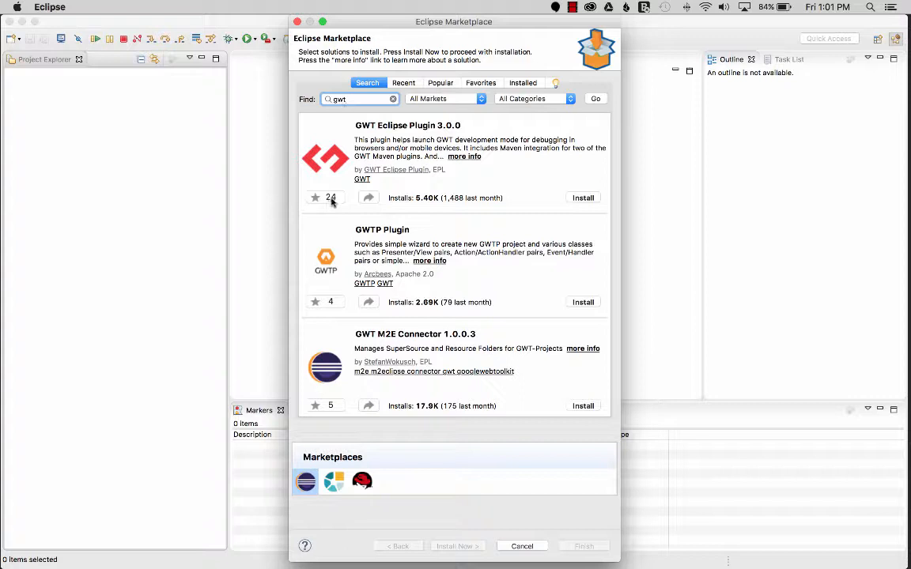
mouse_move(315, 198)
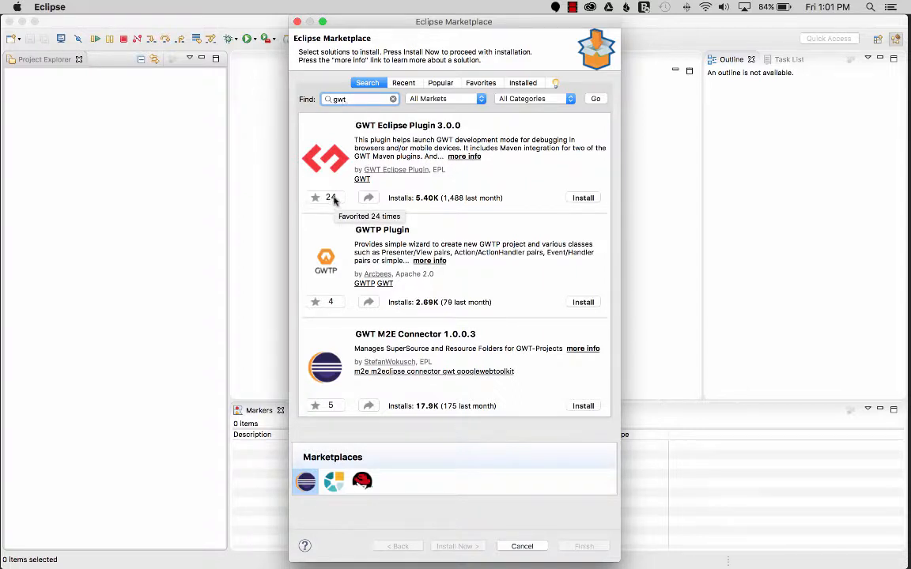
mouse_move(332, 202)
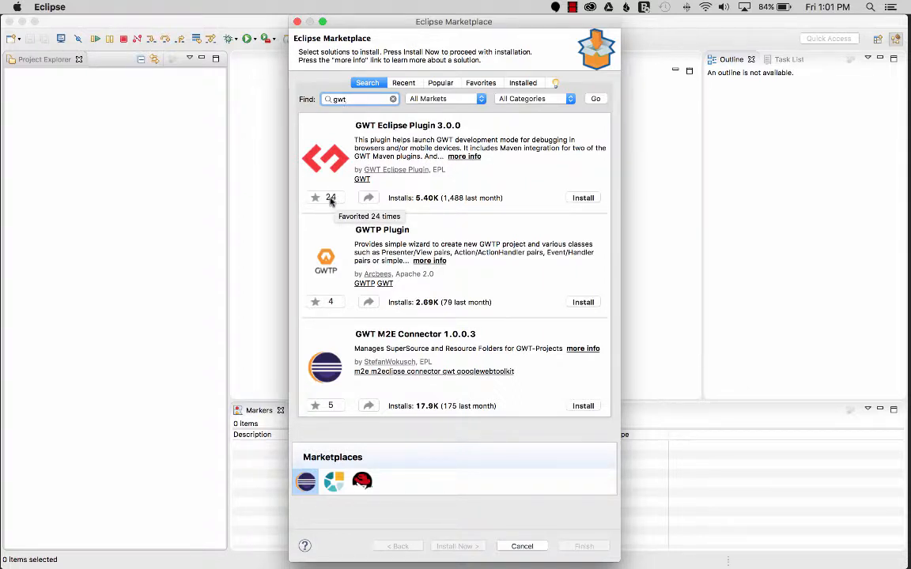
mouse_move(397, 187)
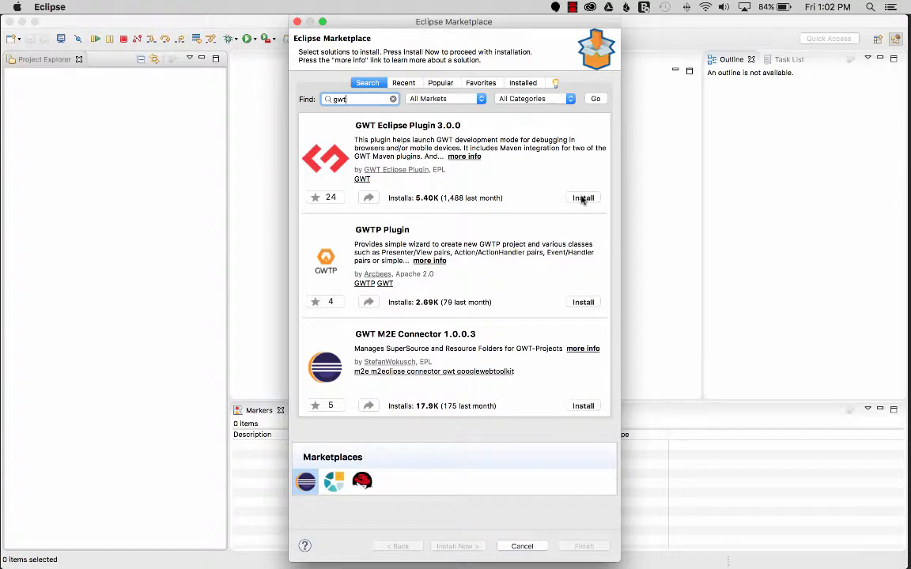
Install GWT Eclipse Plugin 3.0.0, confirming its features and accepting the license agreements
left_click(583, 197)
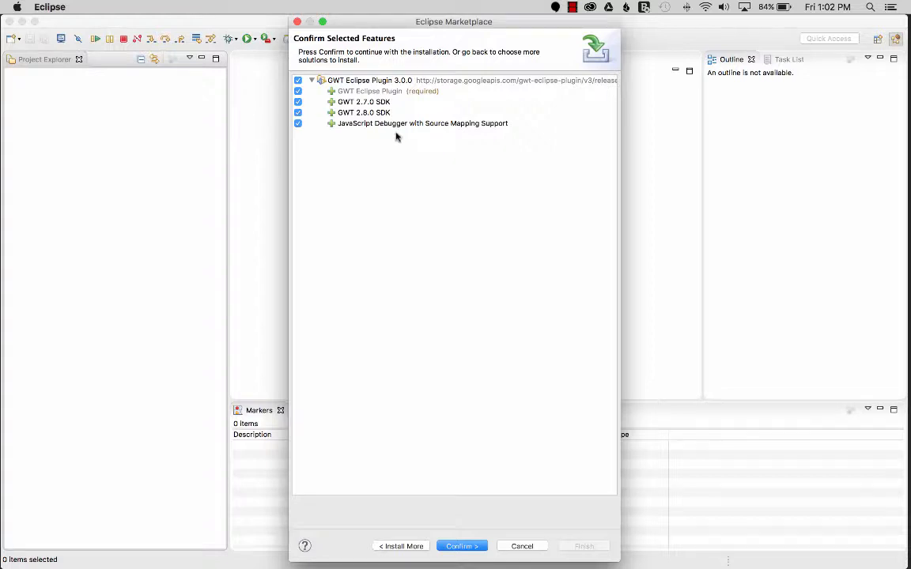
mouse_move(353, 131)
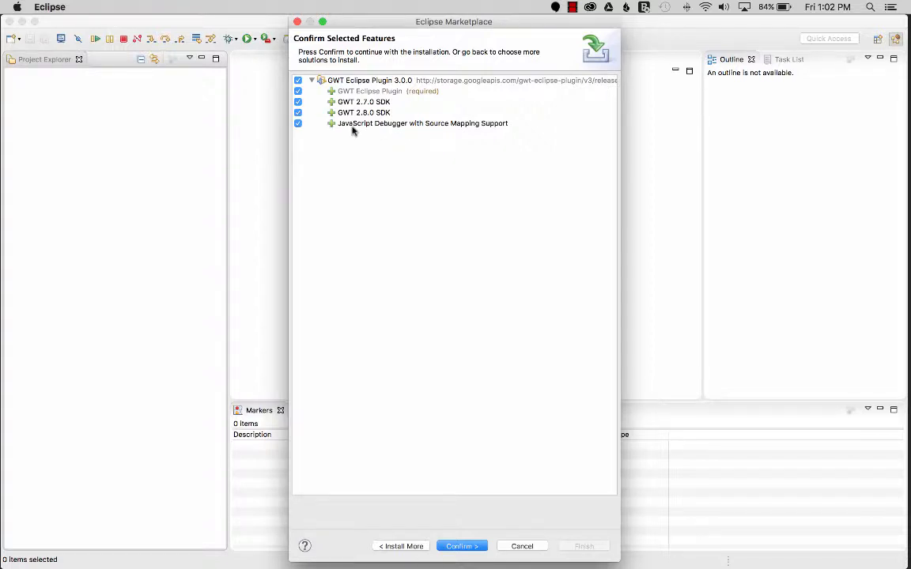
mouse_move(480, 128)
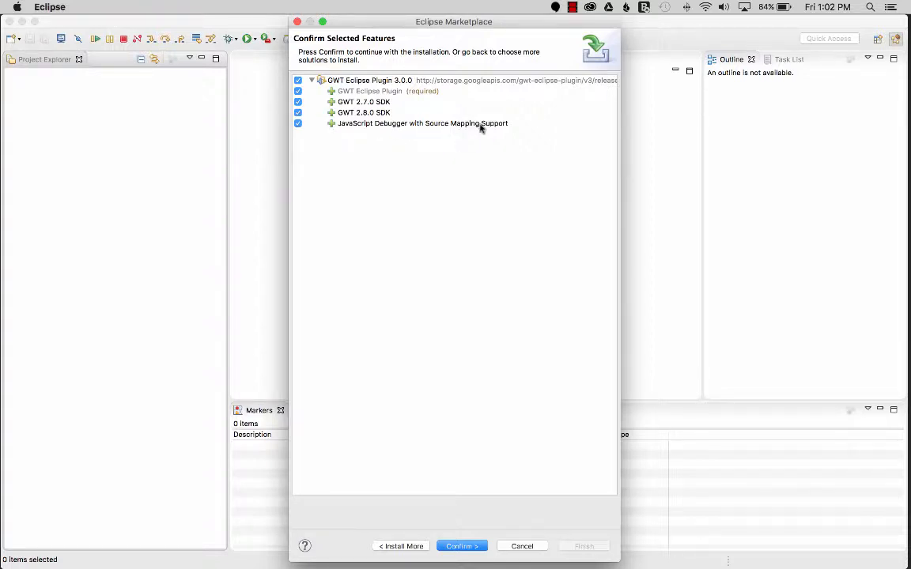
mouse_move(432, 190)
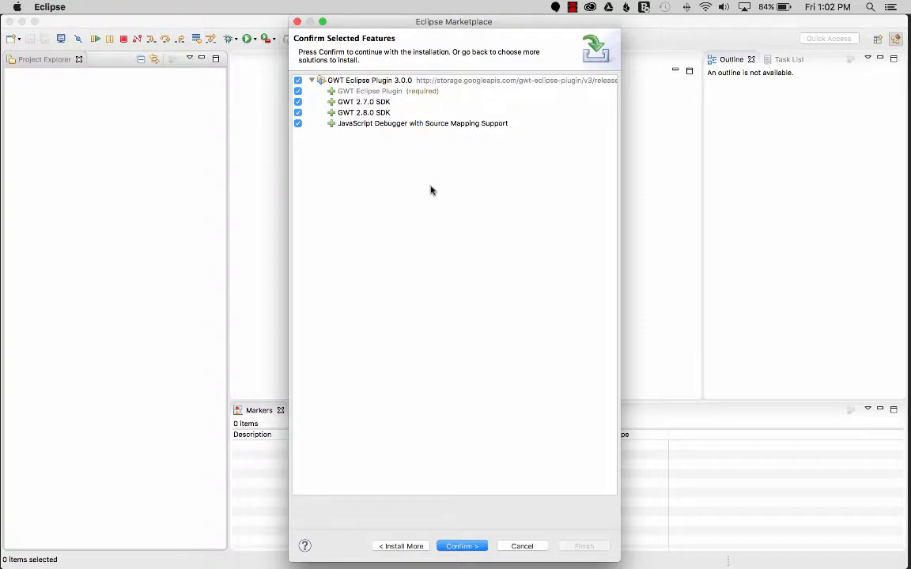
mouse_move(299, 135)
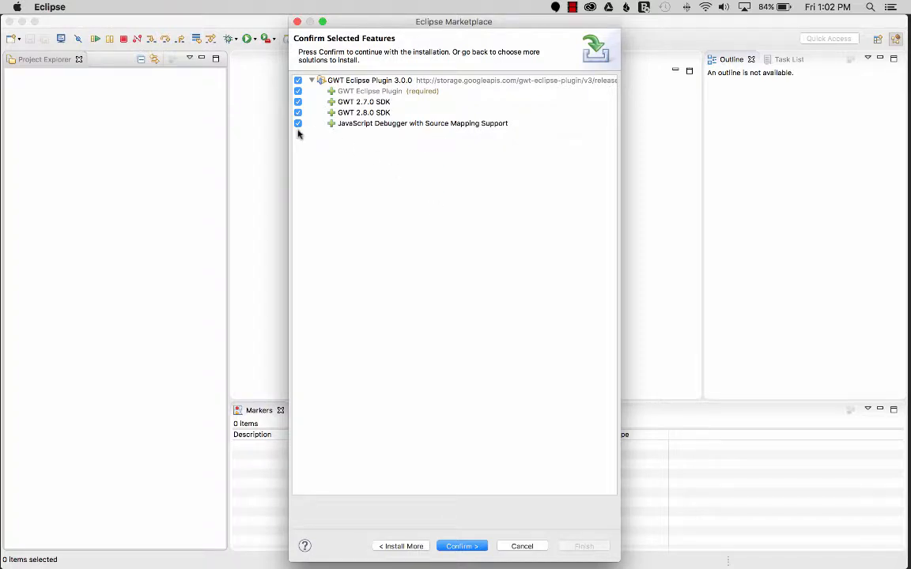
mouse_move(435, 370)
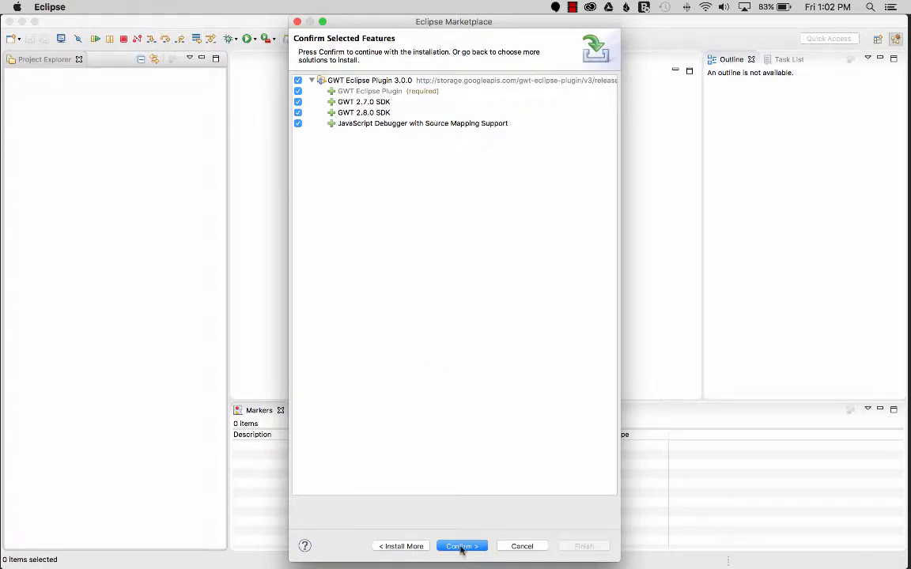
left_click(461, 546)
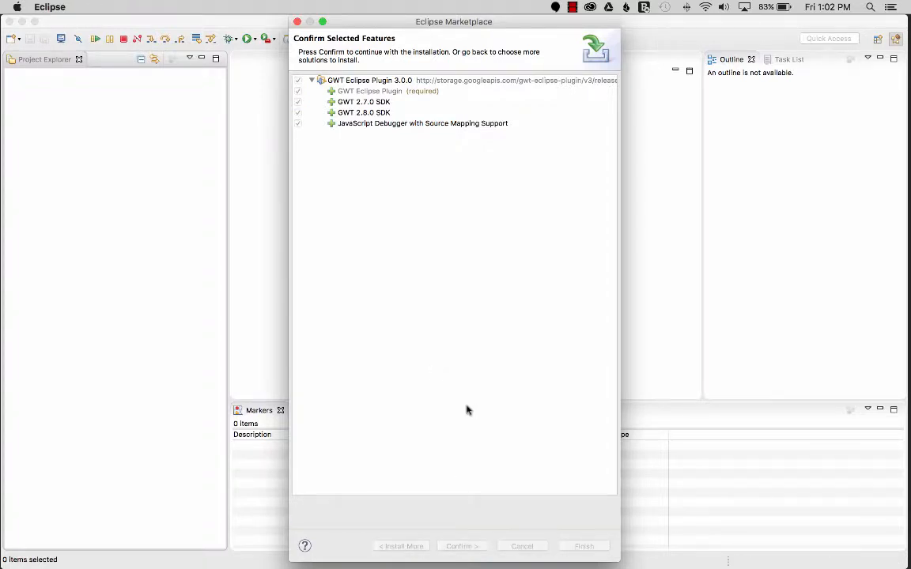
left_click(461, 546)
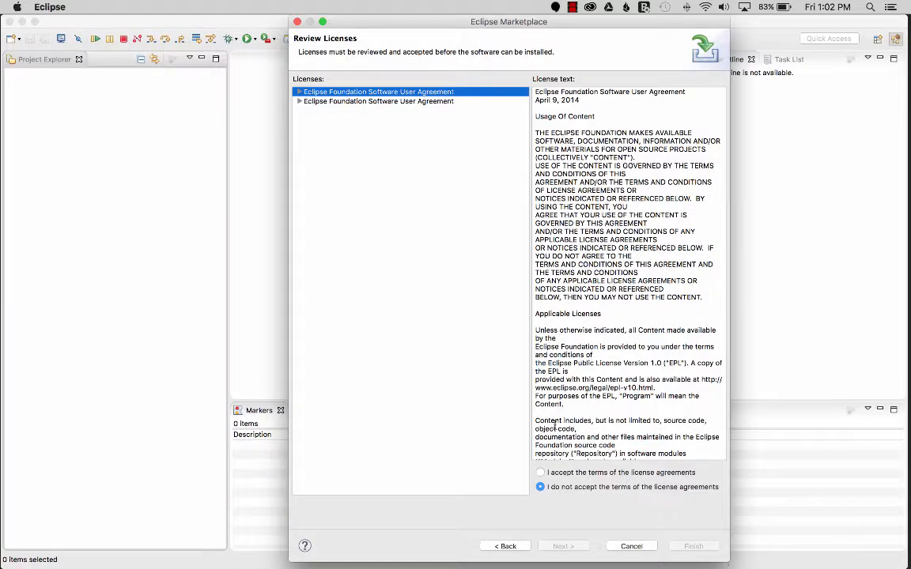
left_click(540, 472)
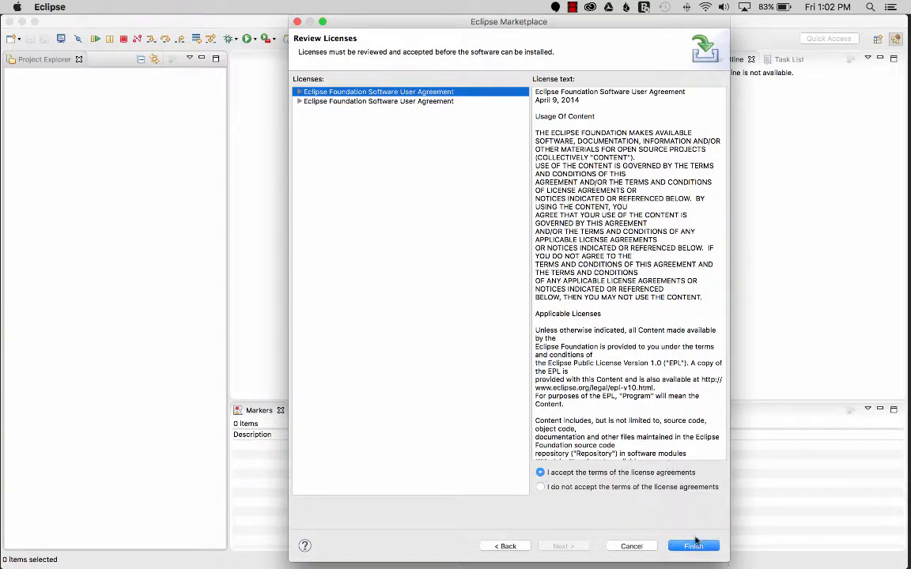
left_click(693, 546)
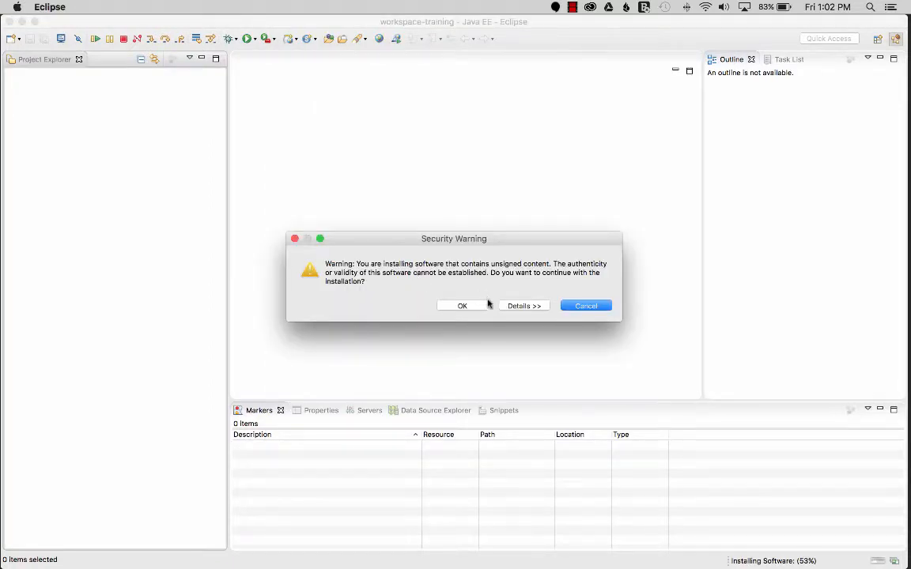
Accept the unsigned-content warning, restart Eclipse, and close the Welcome page
left_click(462, 306)
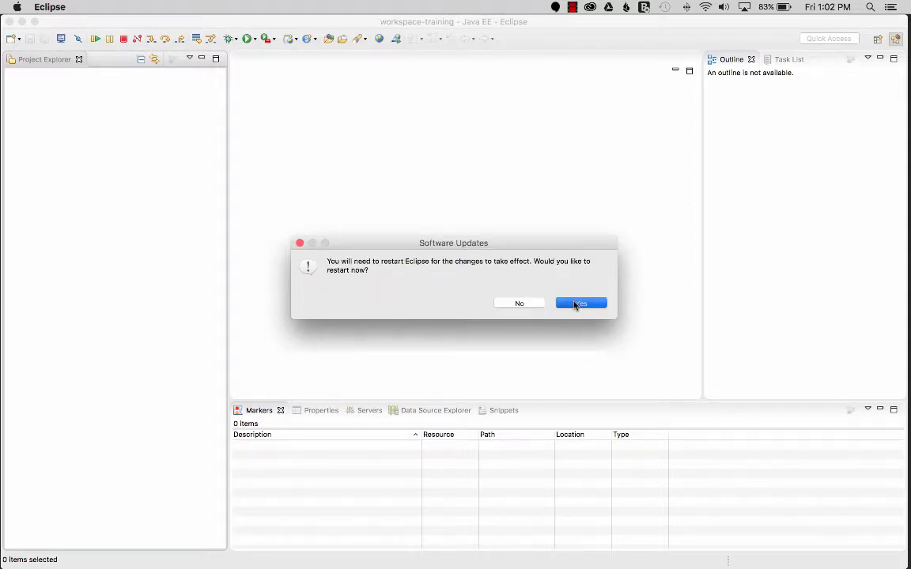
left_click(581, 303)
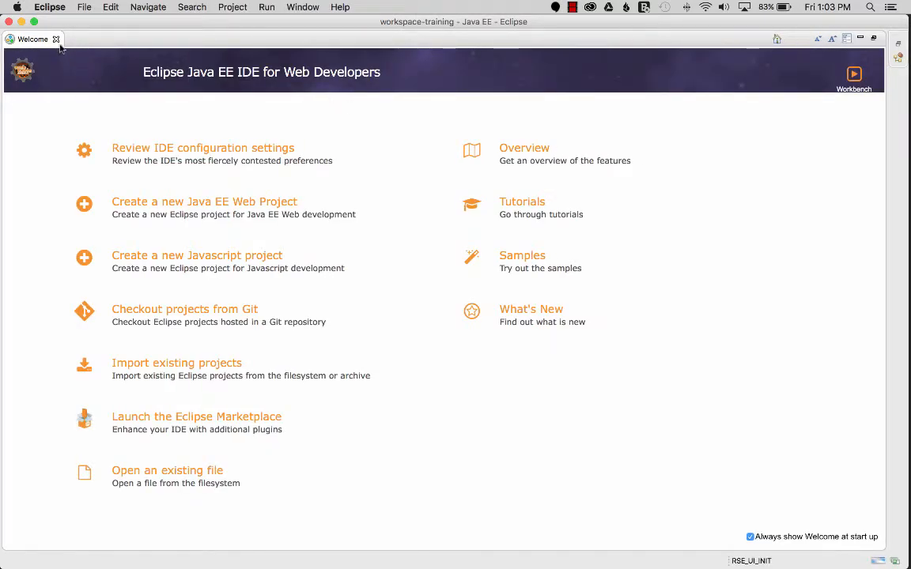
left_click(56, 39)
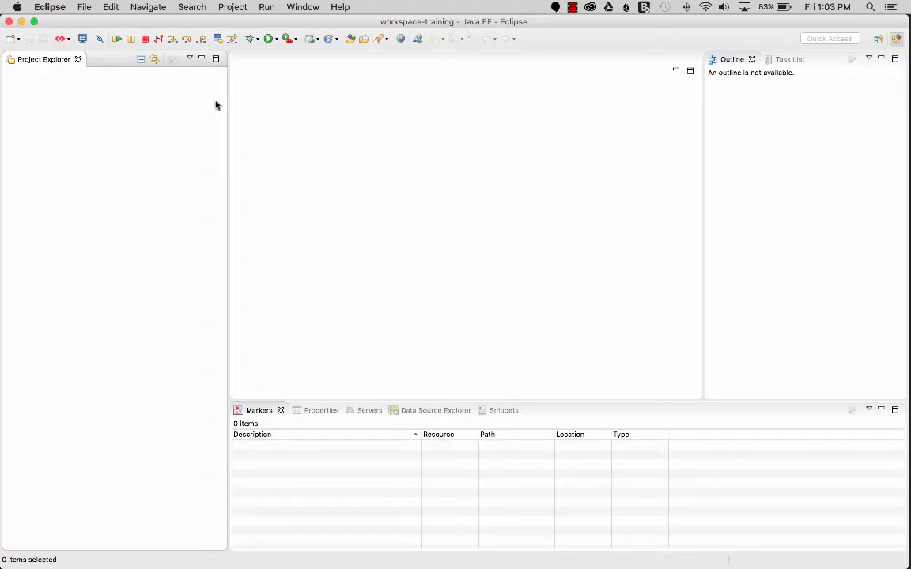
mouse_move(74, 143)
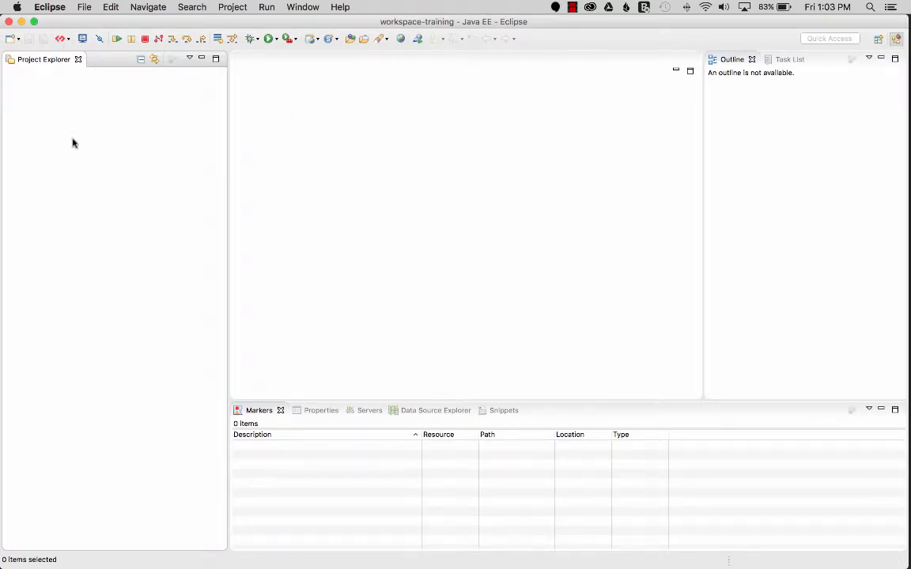
left_click(68, 39)
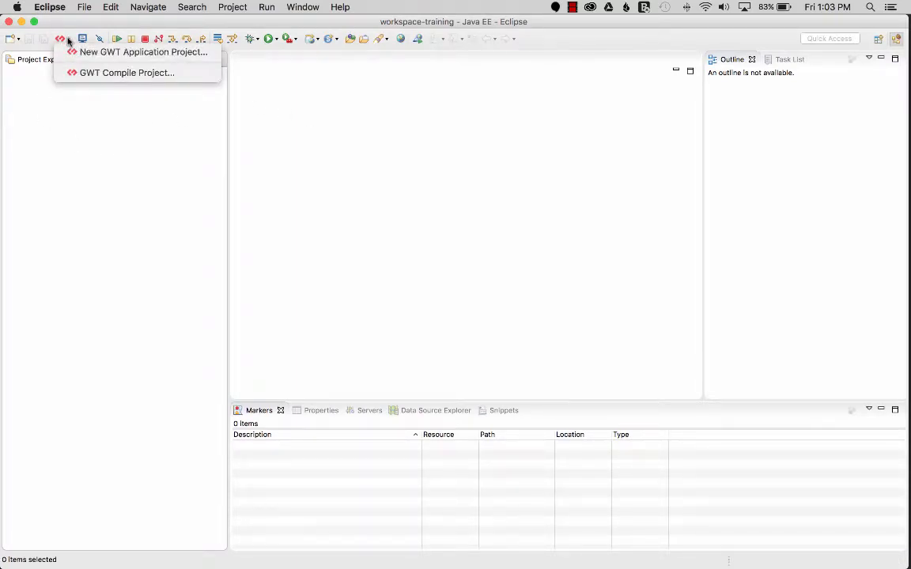
mouse_move(142, 51)
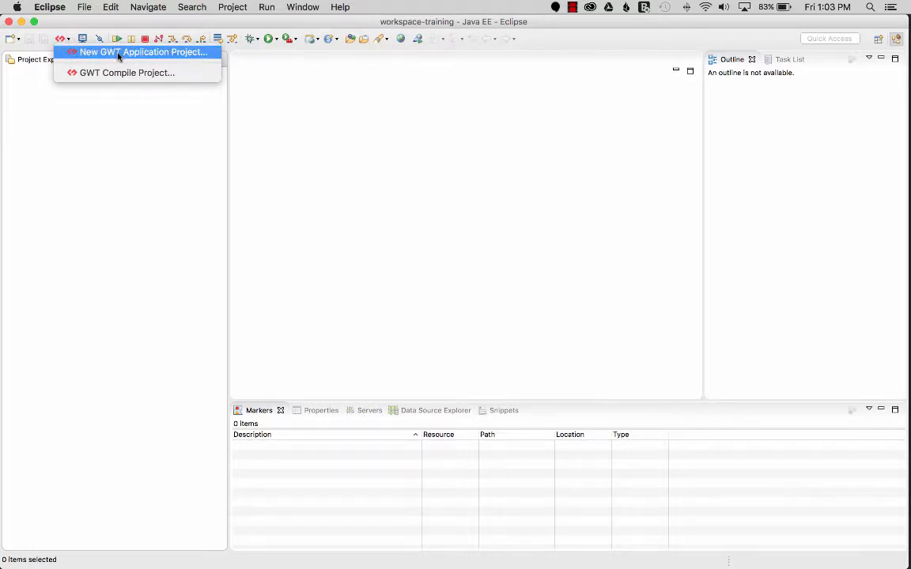
mouse_move(127, 72)
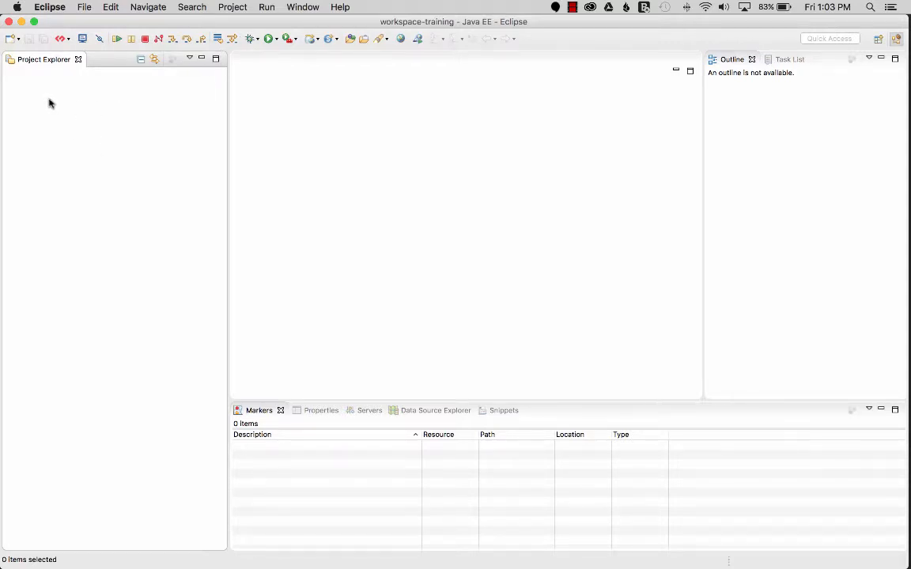
Filter Preferences for 'gwt', open GWT > Errors/Warnings and expand GWT ClientBundle
left_click(50, 7)
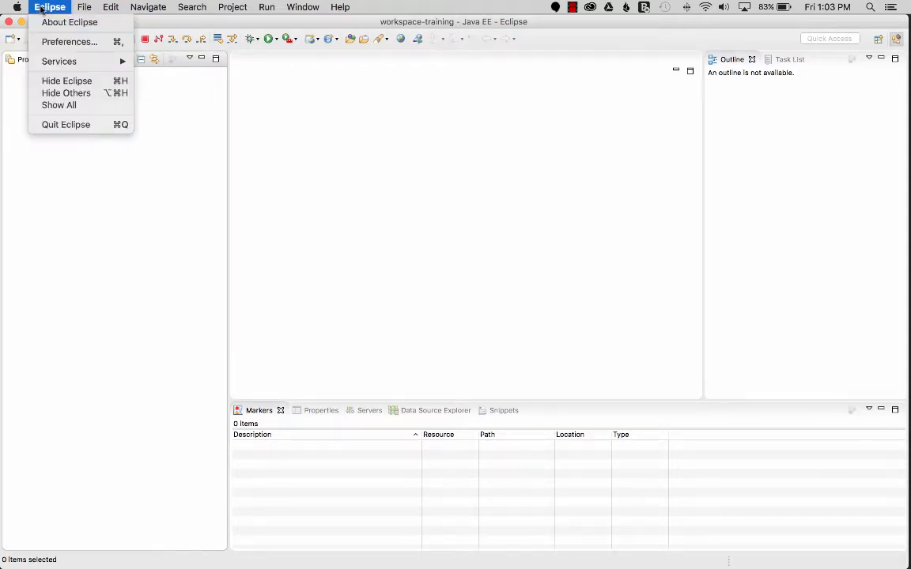
left_click(69, 42)
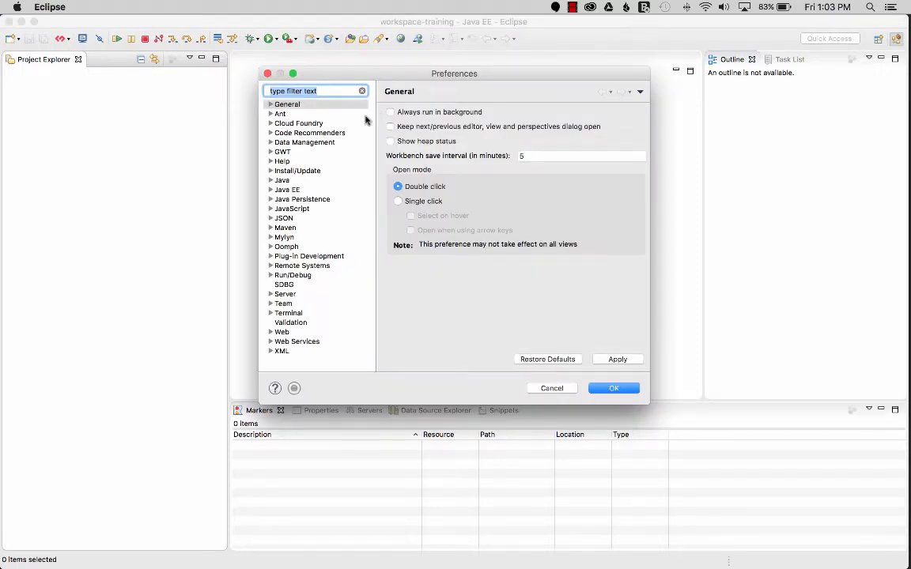
type("gwt")
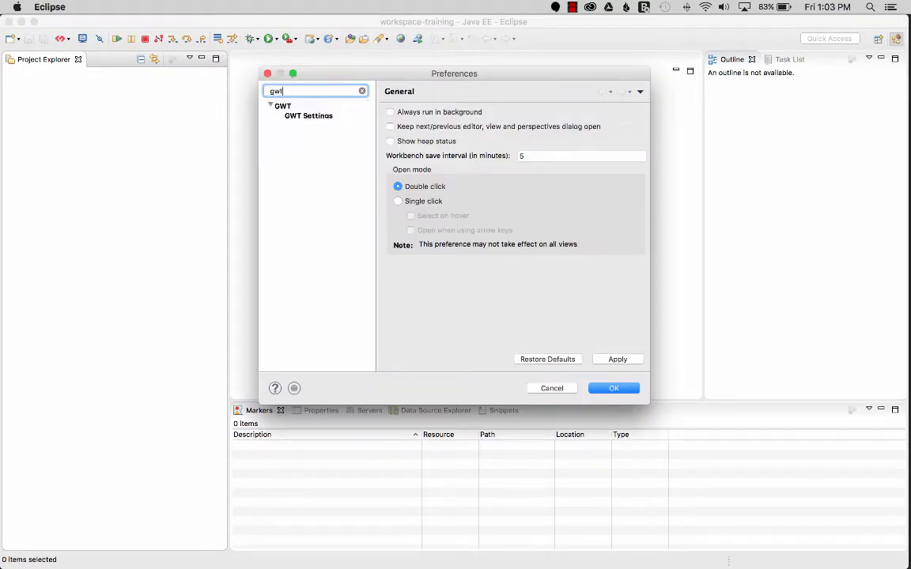
left_click(282, 105)
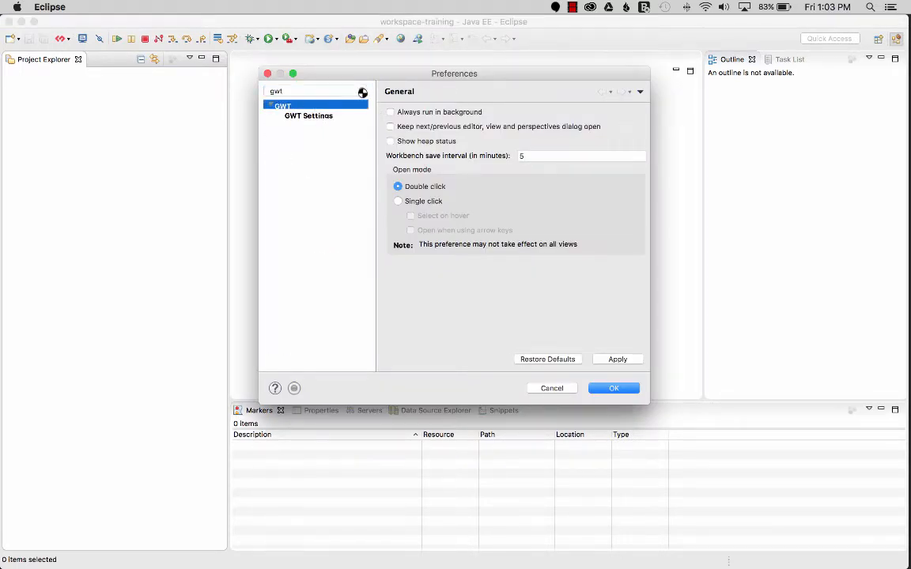
left_click(283, 105)
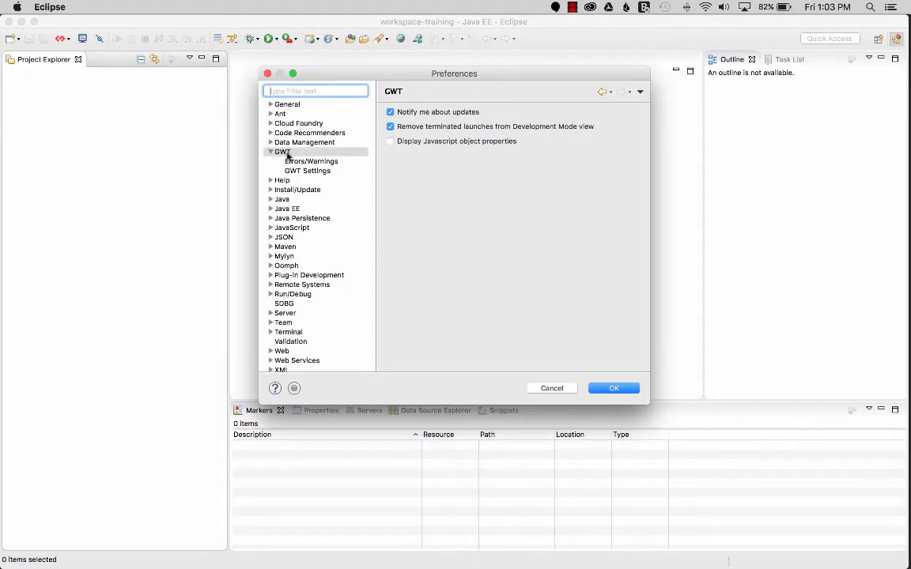
left_click(311, 161)
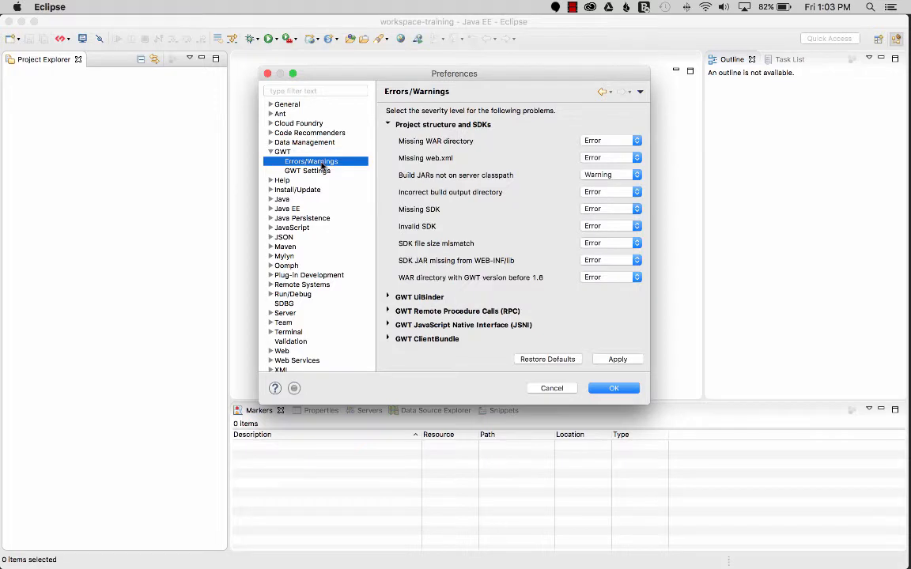
mouse_move(472, 141)
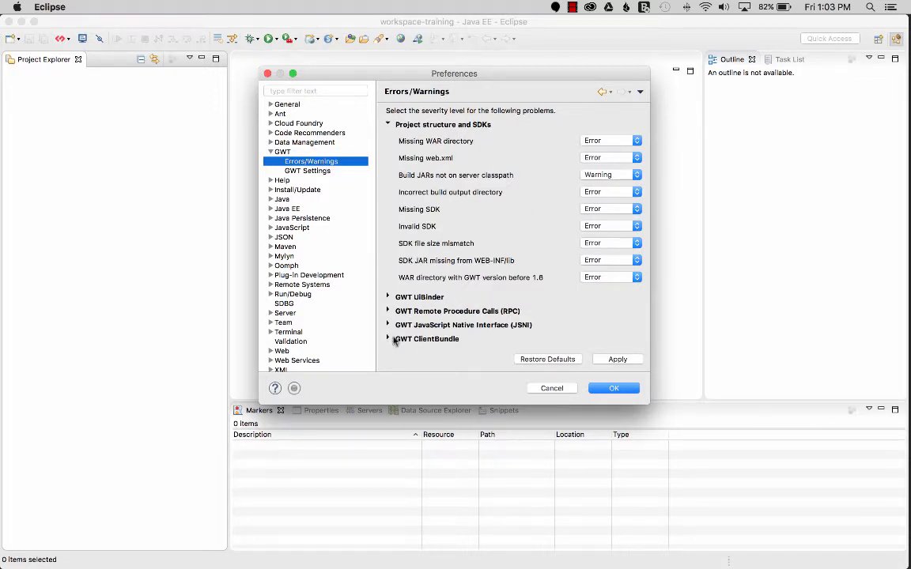
left_click(387, 339)
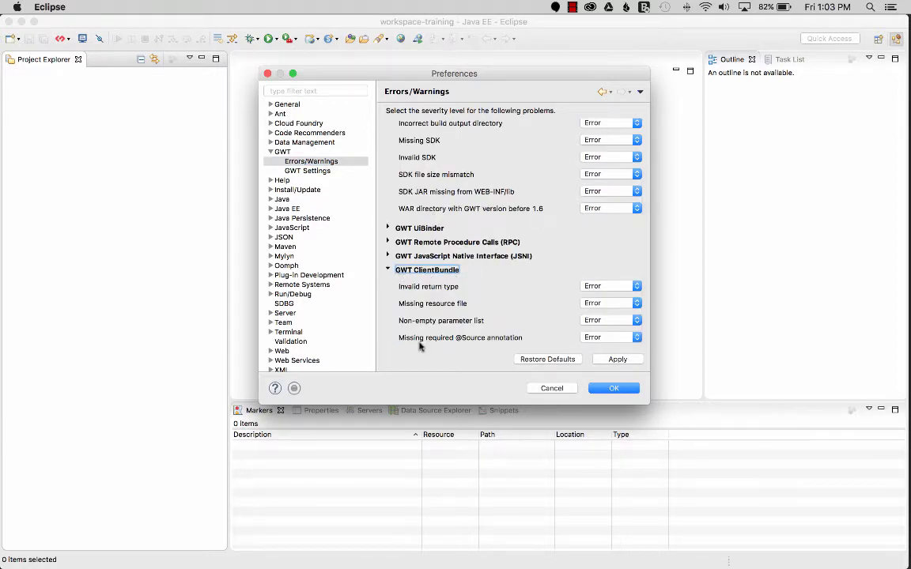
mouse_move(583, 338)
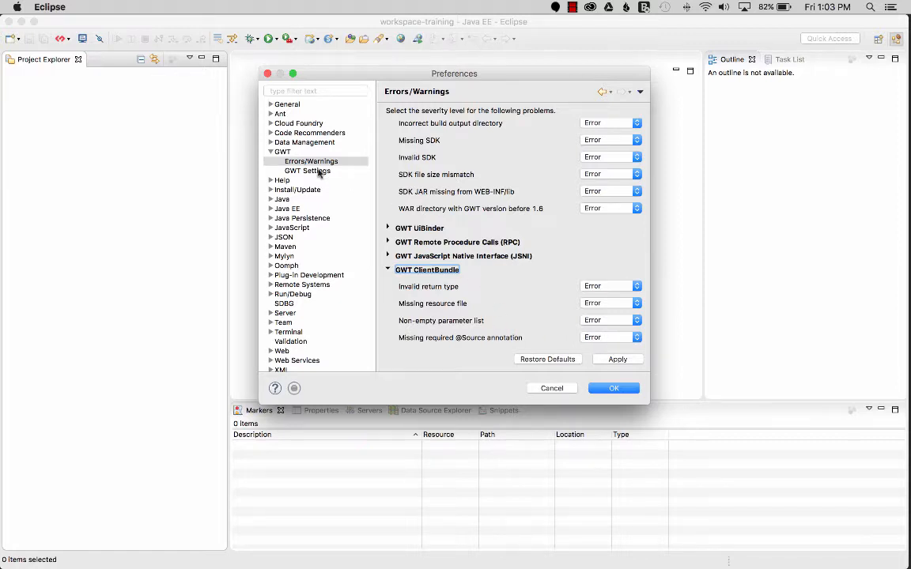
In GWT Settings, switch the default SDK from GWT 2.7.0 to 2.8.0 and confirm
left_click(307, 170)
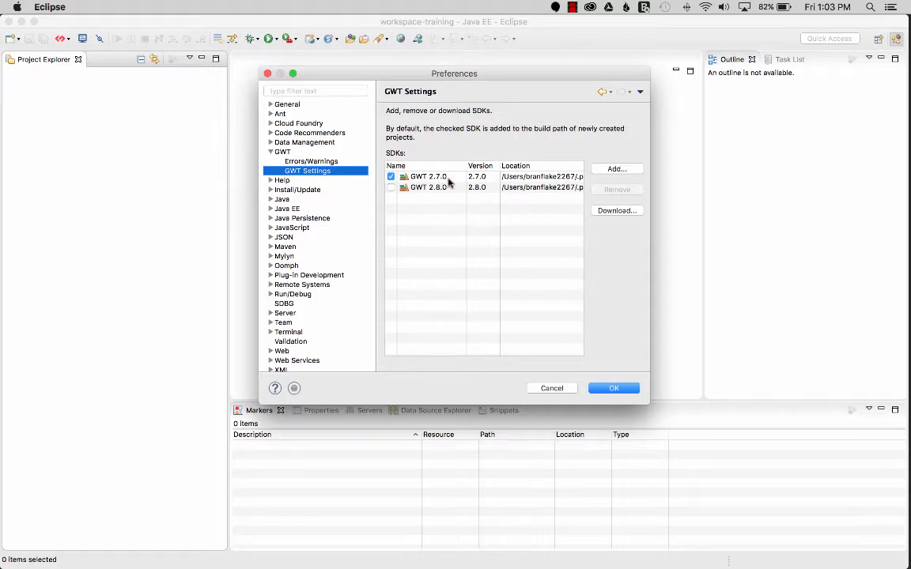
left_click(390, 187)
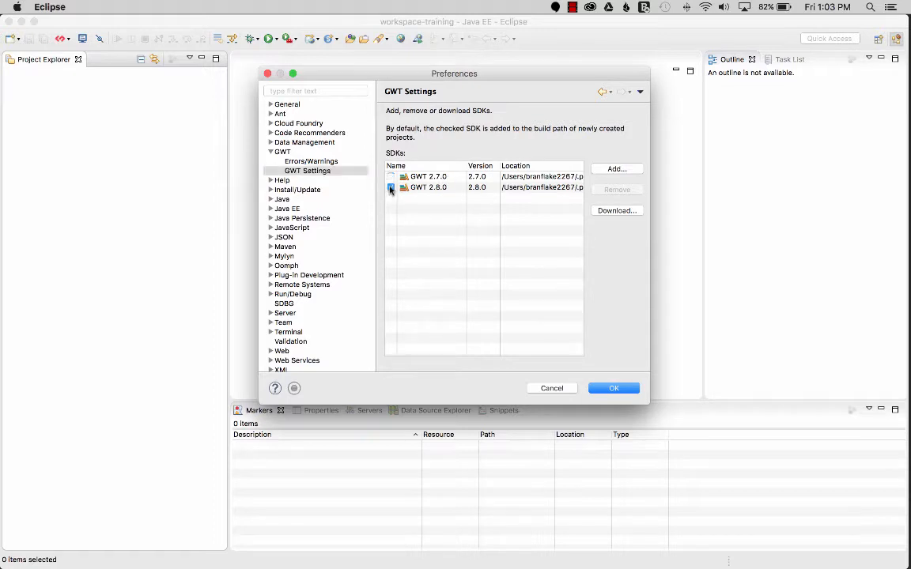
left_click(391, 187)
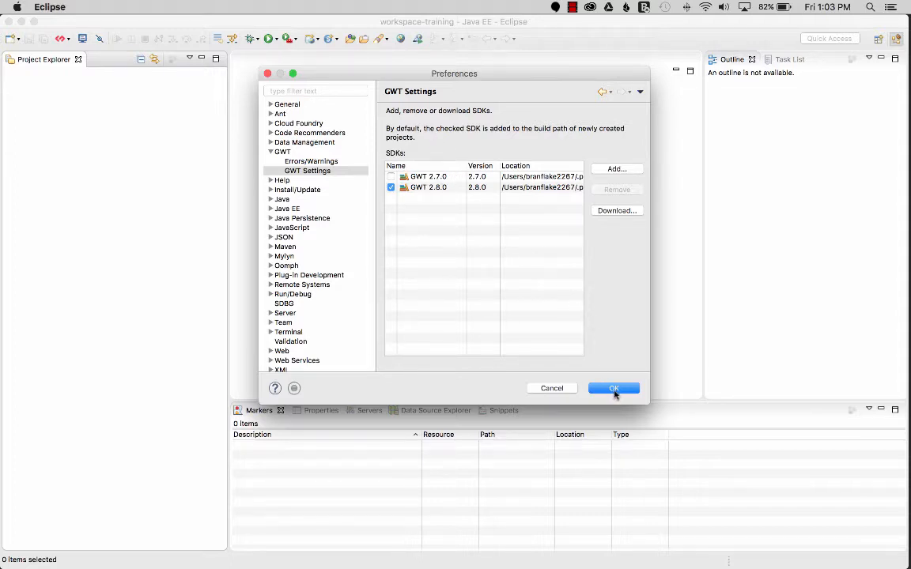
left_click(613, 388)
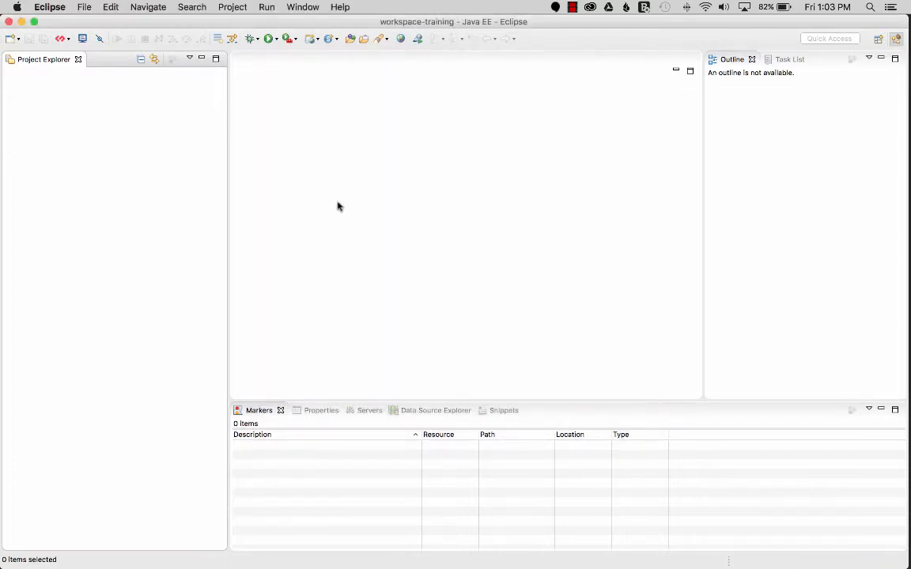
mouse_move(212, 239)
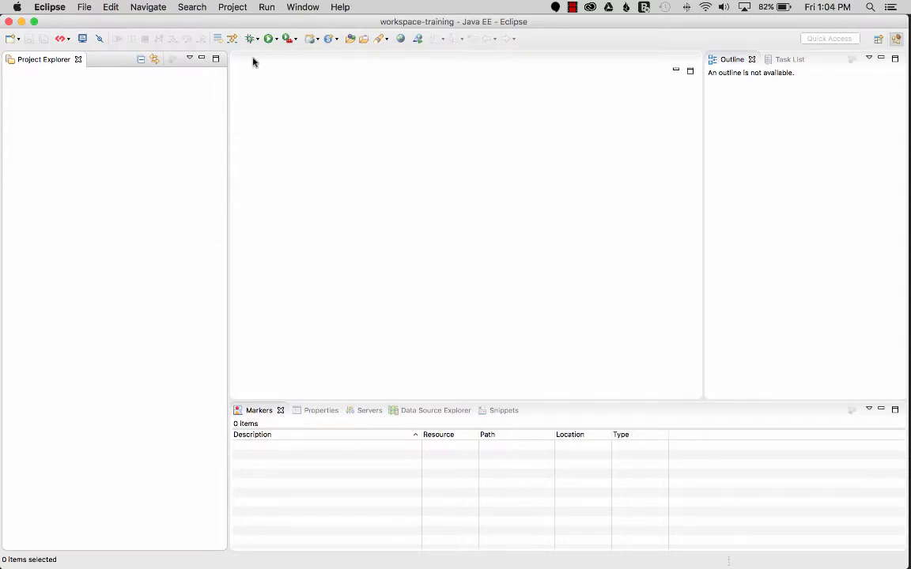
left_click(252, 39)
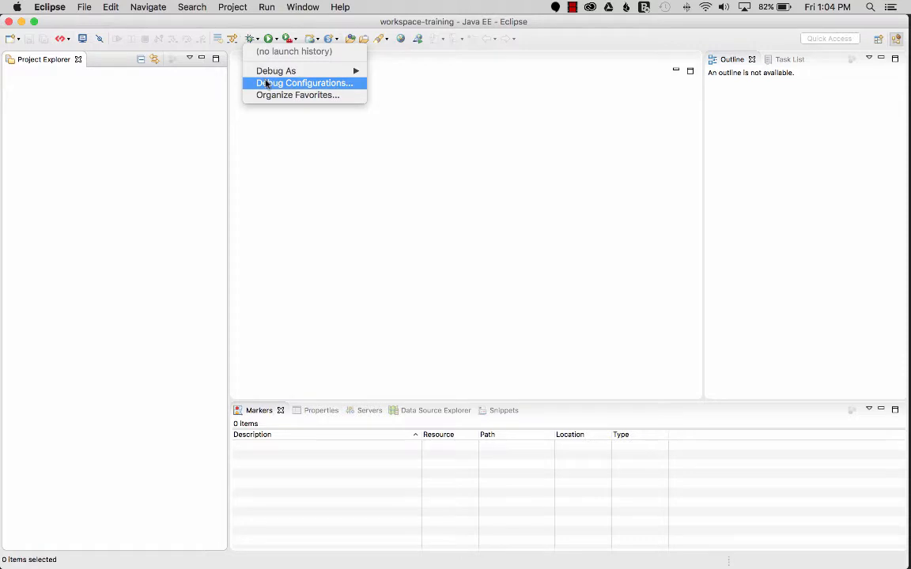
left_click(304, 83)
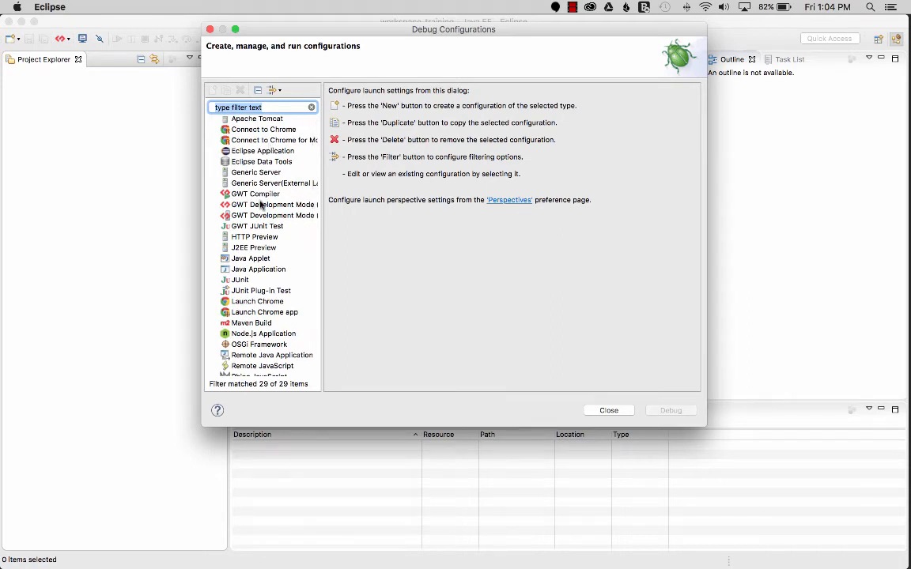
mouse_move(242, 200)
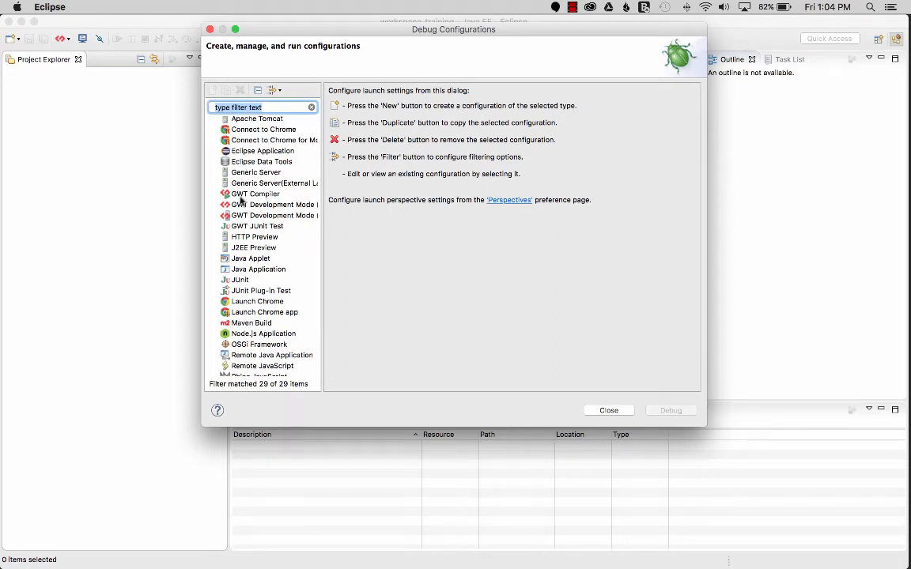
mouse_move(291, 208)
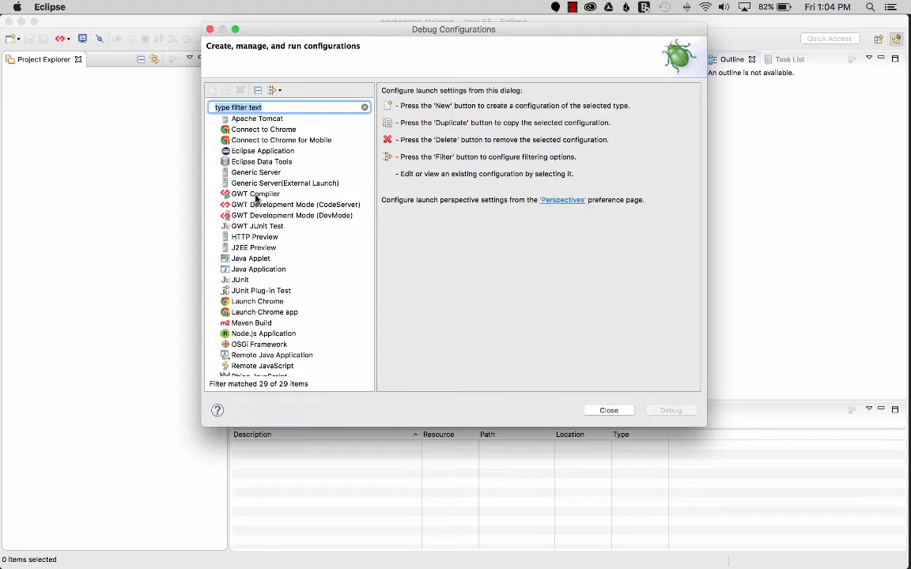
mouse_move(265, 198)
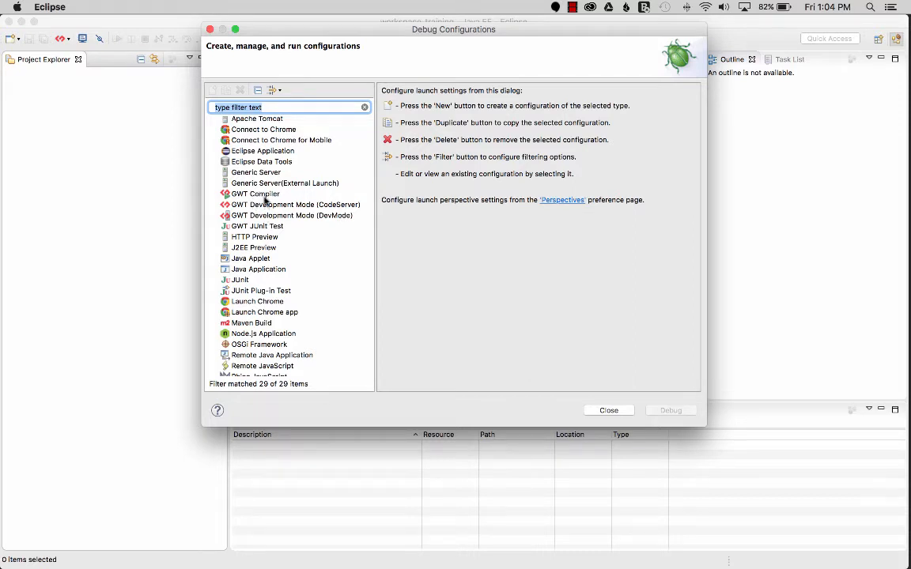
mouse_move(264, 197)
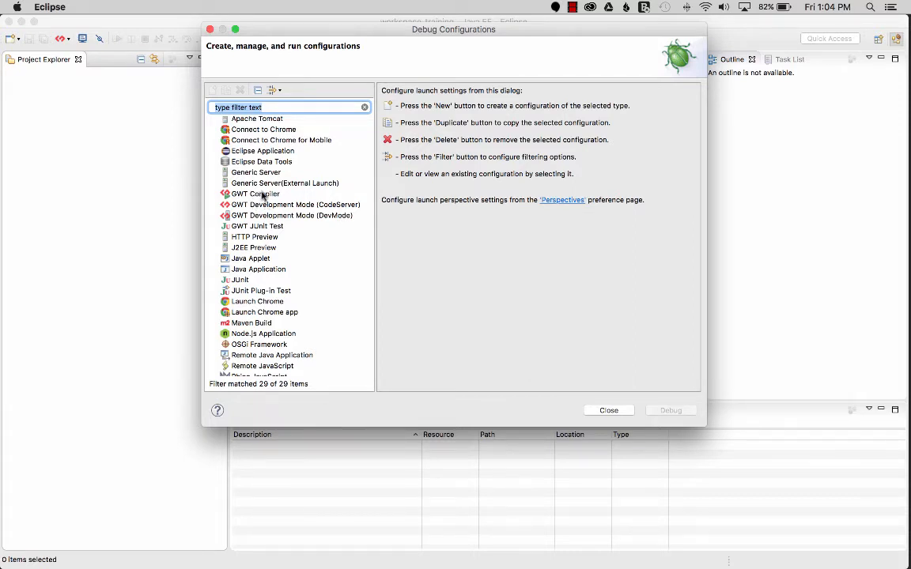
mouse_move(412, 219)
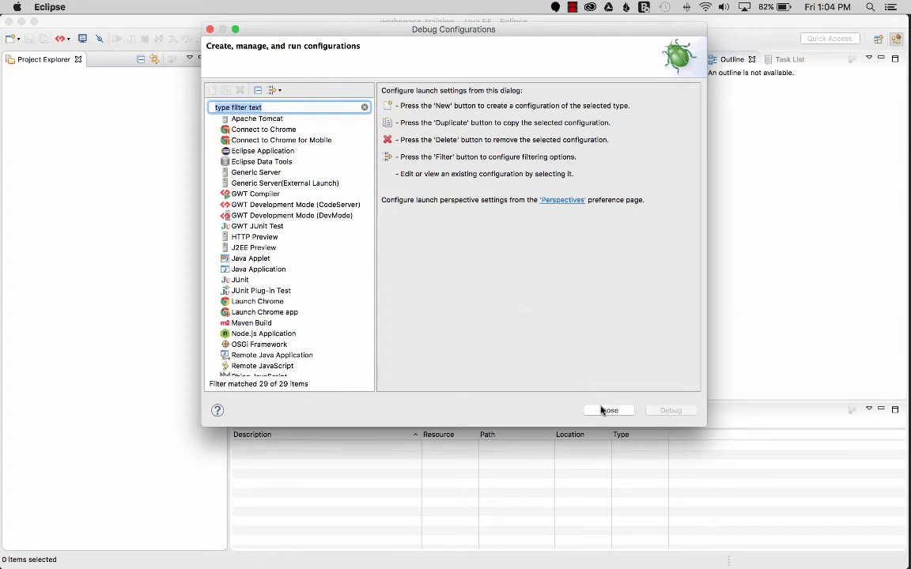
left_click(608, 409)
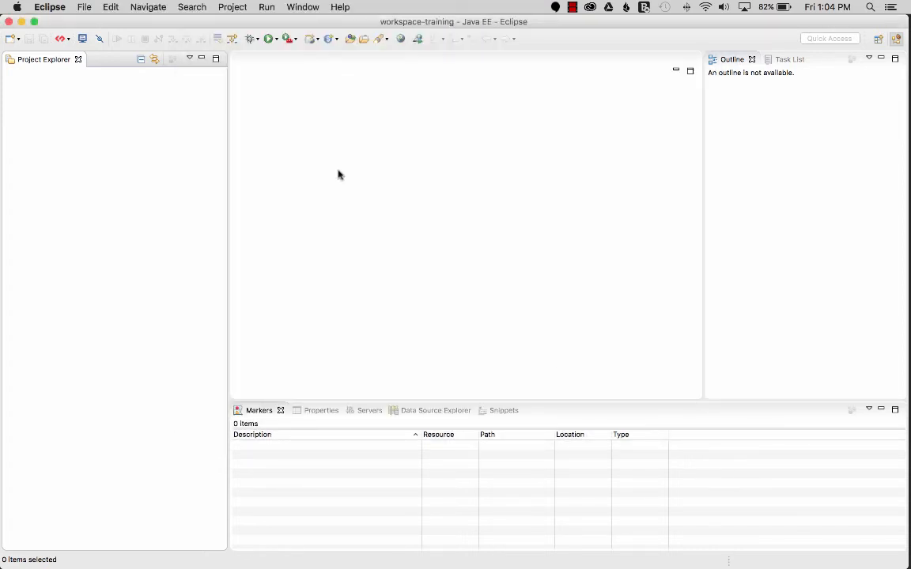